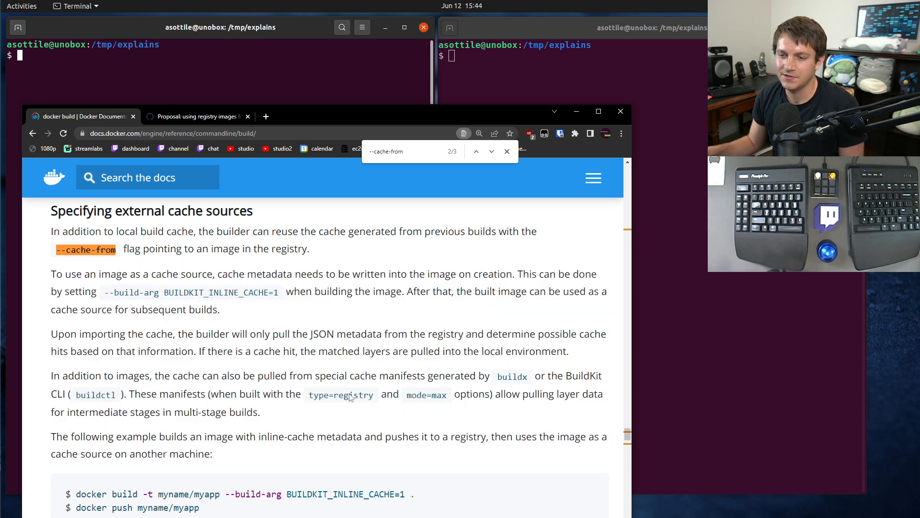
# Step: Highlight BUILDKIT_INLINE_CACHE=1 and the cache-reuse sentence, then view the registry caching proposal
pyautogui.doubleClick(220, 292)
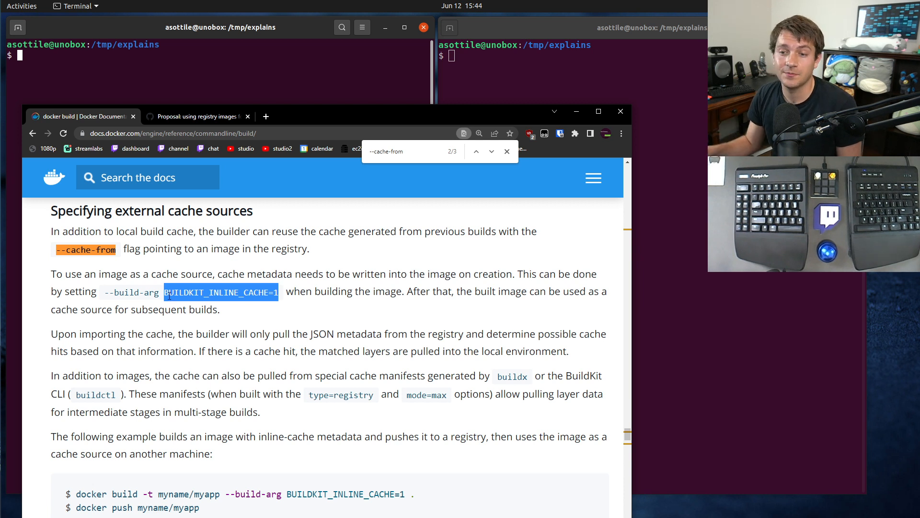
pyautogui.doubleClick(220, 292)
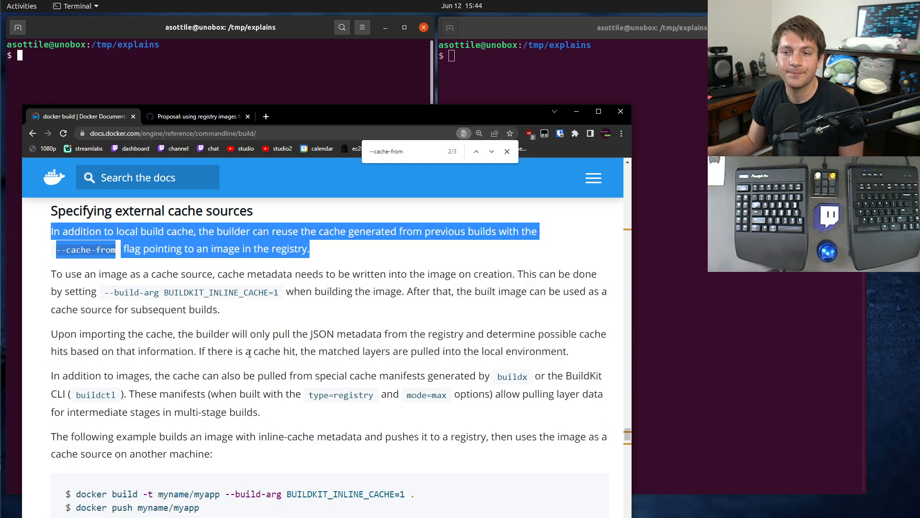
pyautogui.click(196, 116)
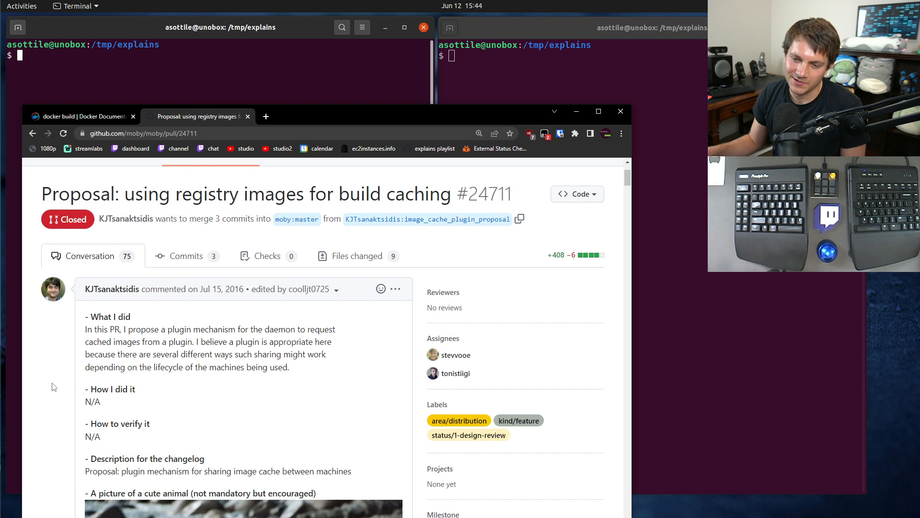
pyautogui.moveTo(206, 282)
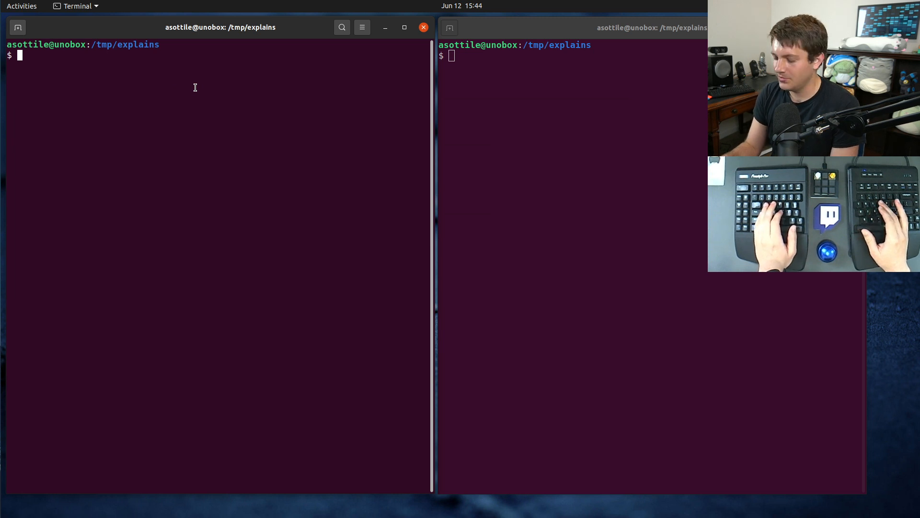
# Step: List local Docker images and clone the runbooks repository
pyautogui.write('docker')
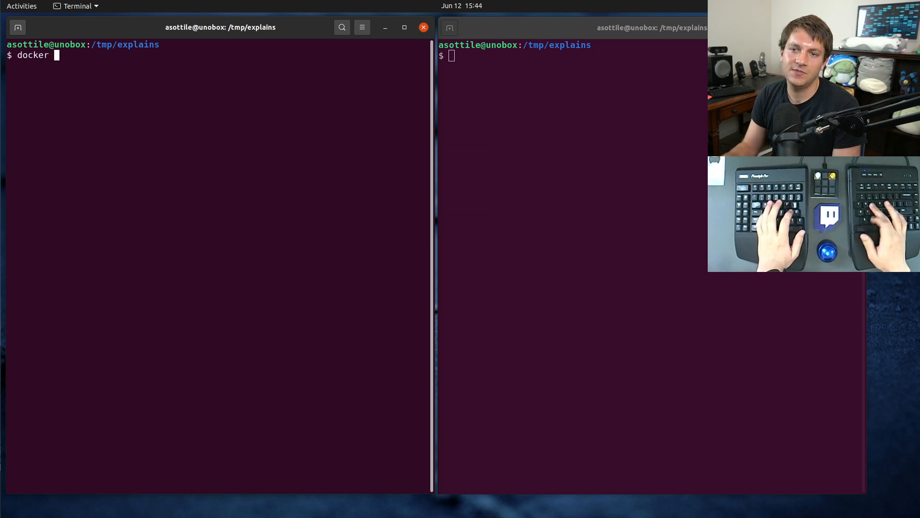
pyautogui.write('images')
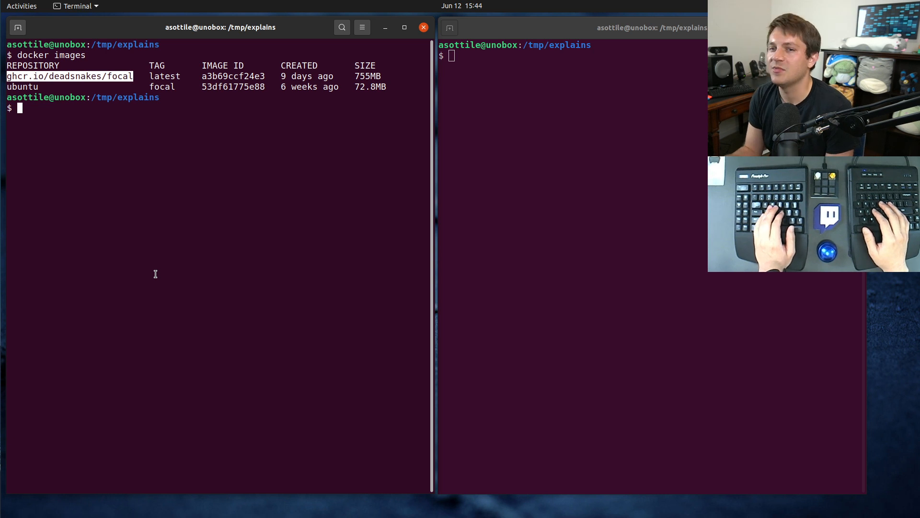
pyautogui.press('ctrl+r')
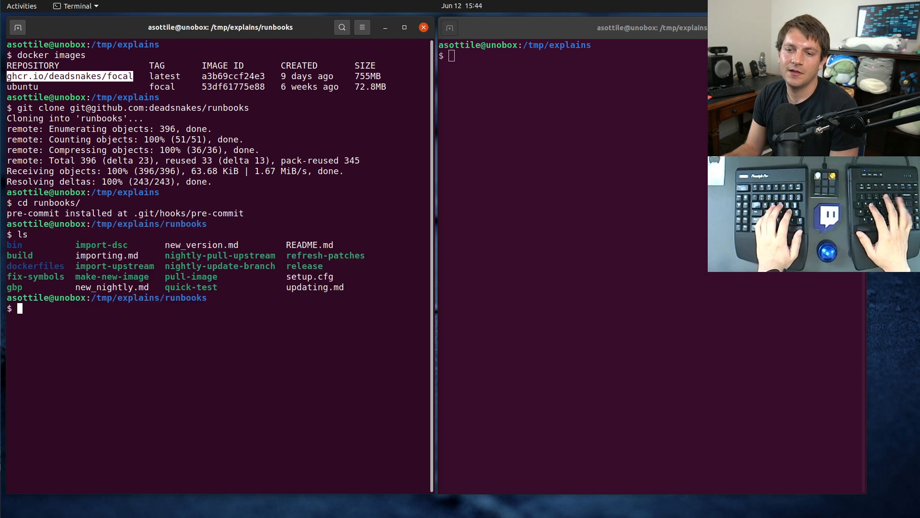
# Step: List the Dockerfiles and build image 'img' from dockerfiles/Dockerfile.focal
pyautogui.write('ls dockerfiles/Dockerfile.focal')
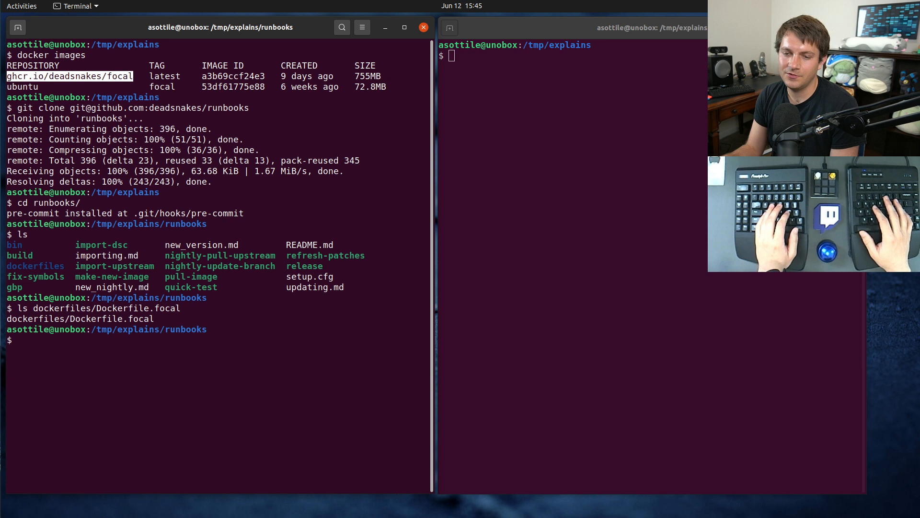
pyautogui.write('docker')
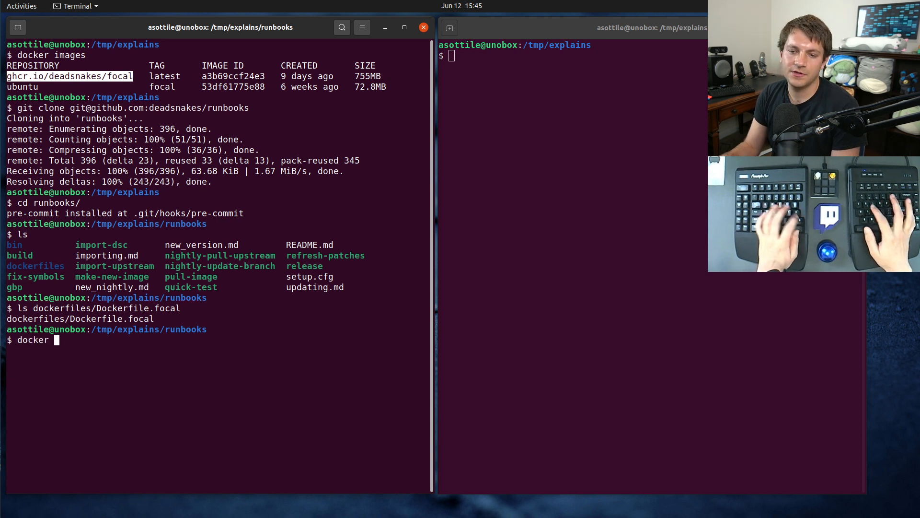
pyautogui.write('build -t img')
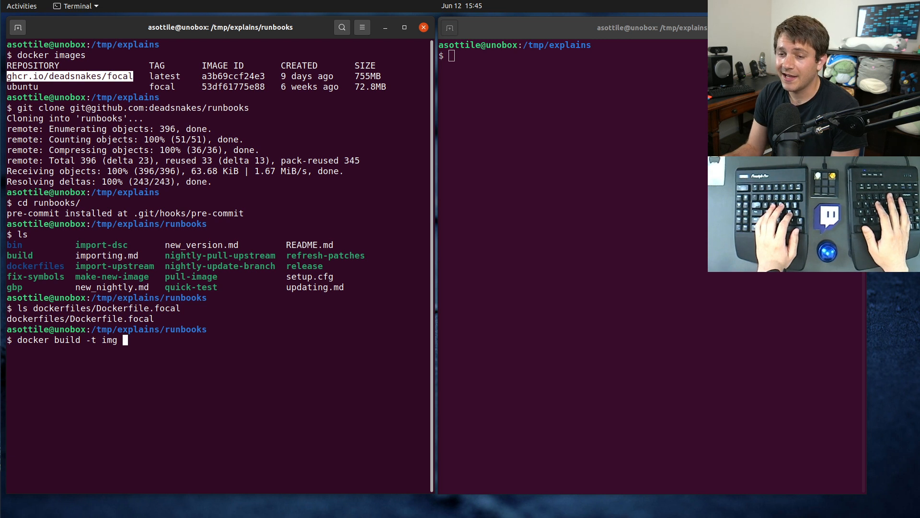
pyautogui.write('- <')
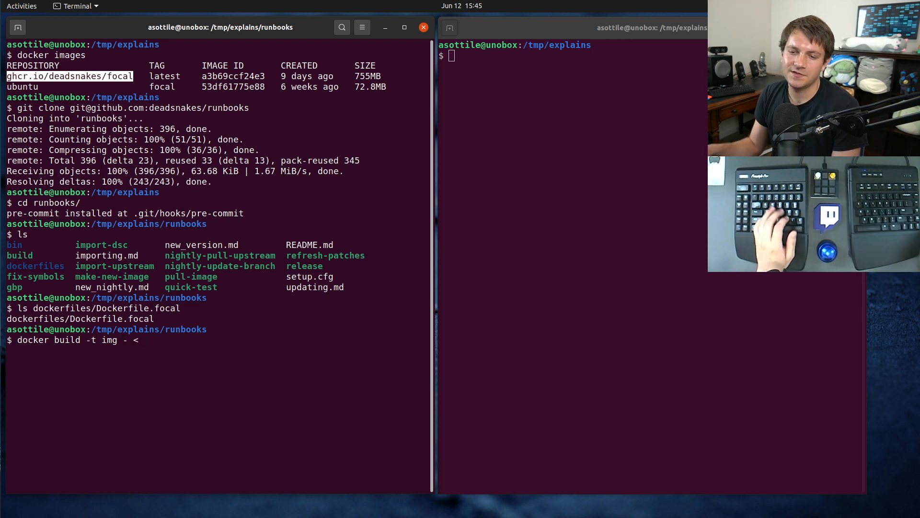
pyautogui.write('dockerfiles/Dockerfile.focal')
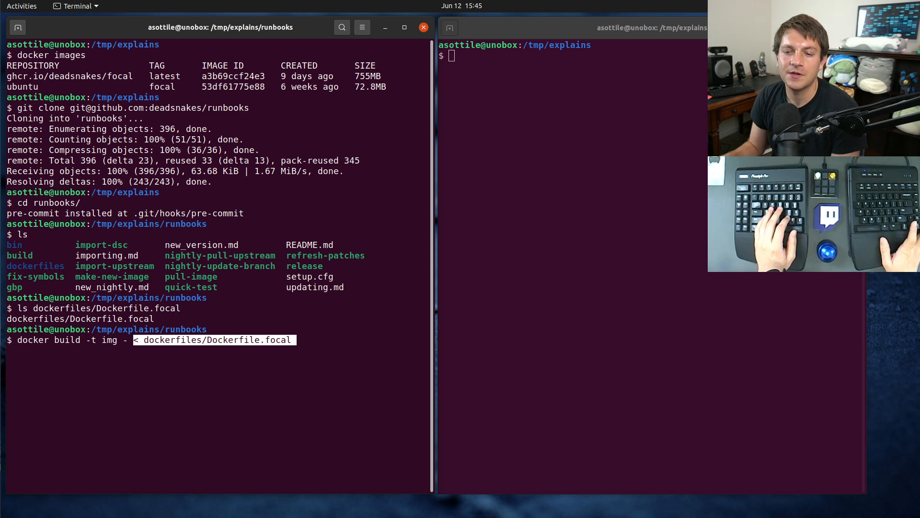
pyautogui.press('Return')
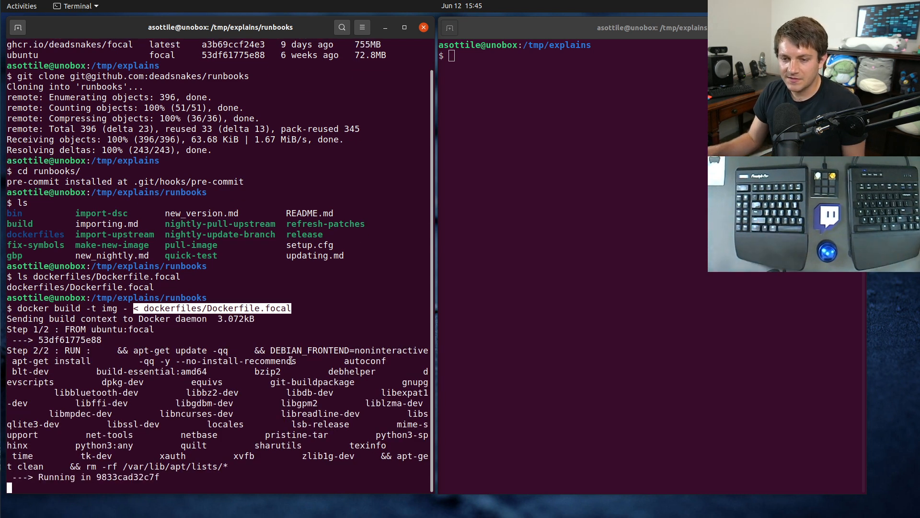
pyautogui.moveTo(559, 225)
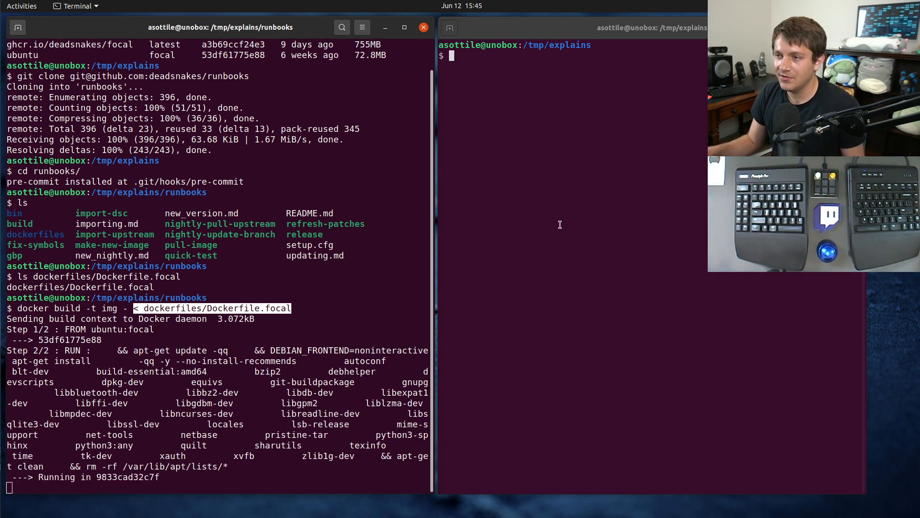
# Step: Show the layer history of the deadsnakes/focal image and select part of the output
pyautogui.write('docker history ghcr.io/')
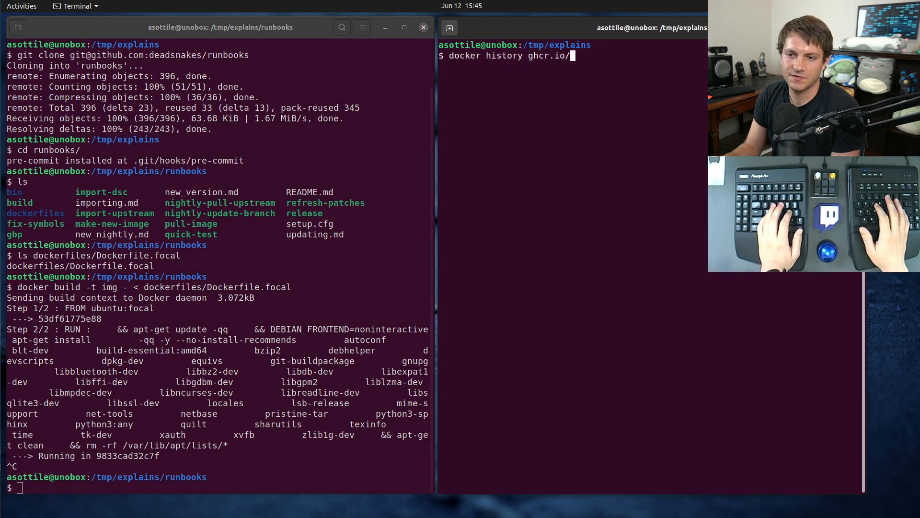
pyautogui.write('deadsnakes/')
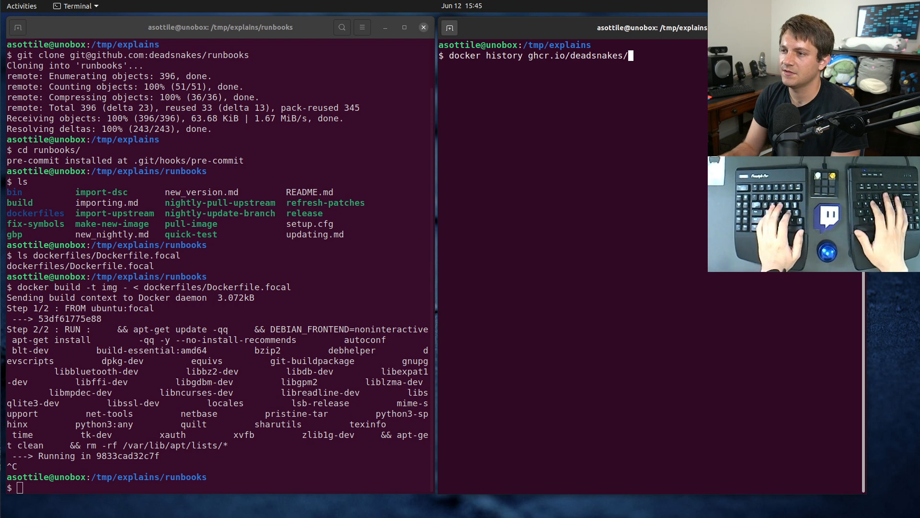
pyautogui.write('focal')
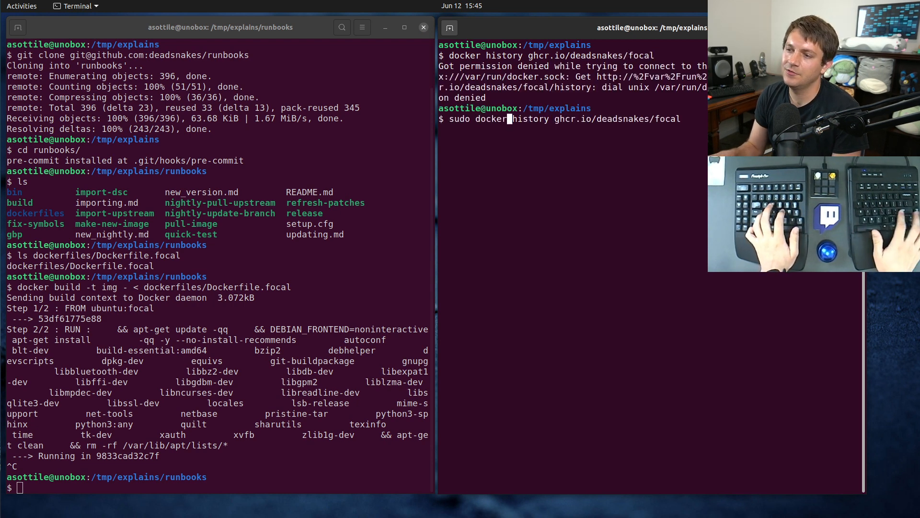
pyautogui.write('--')
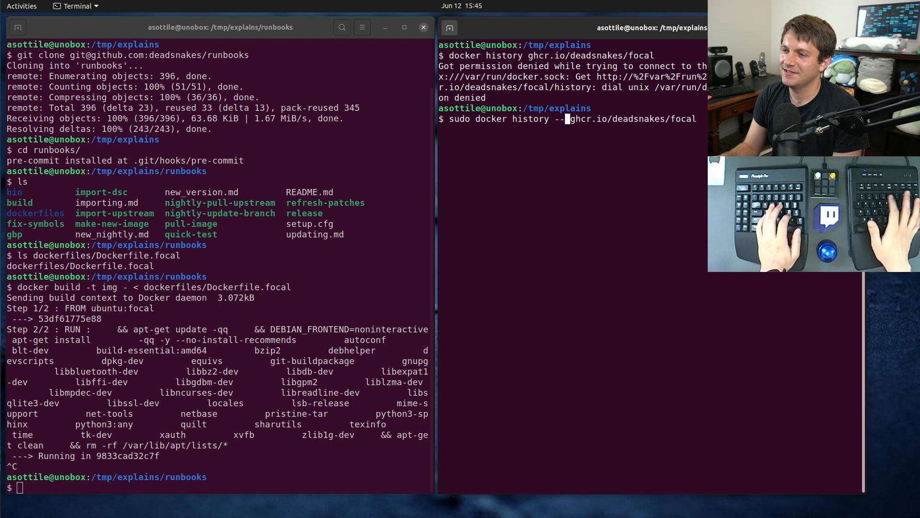
pyautogui.press('Return')
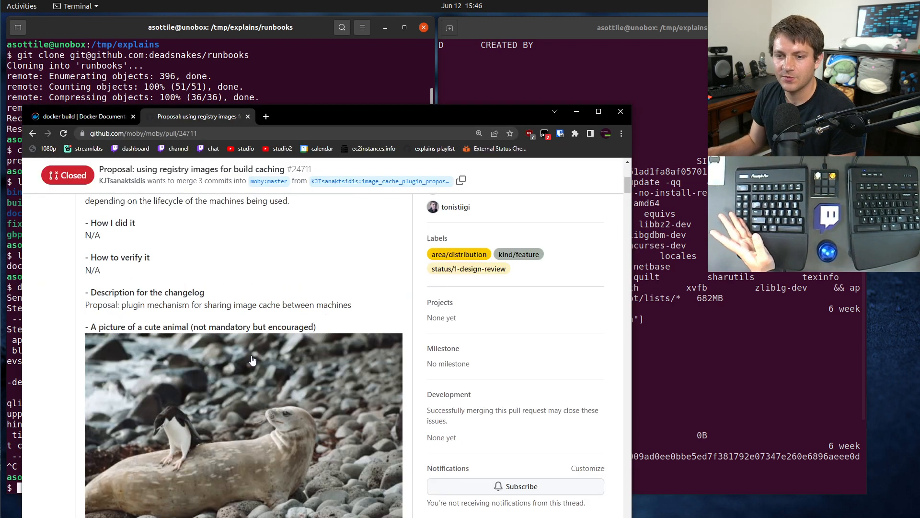
pyautogui.scroll(-3)
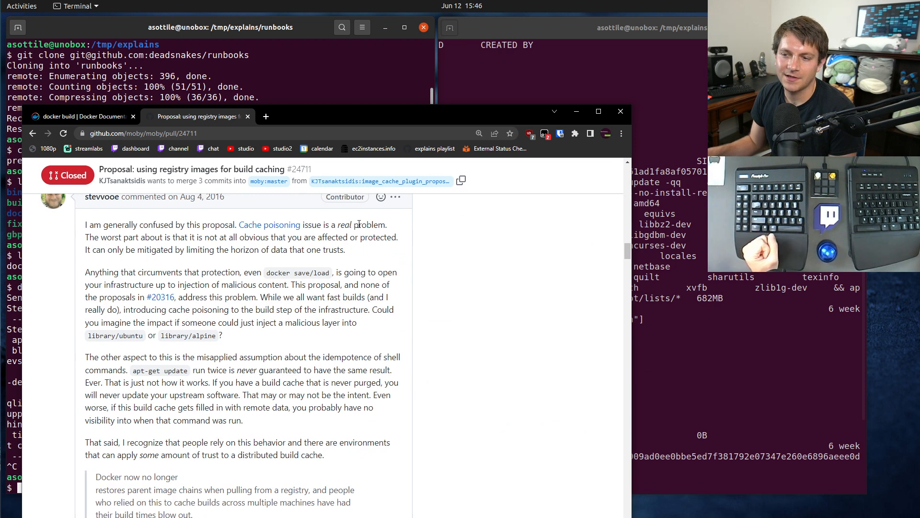
pyautogui.moveTo(239, 225); pyautogui.dragTo(386, 224)
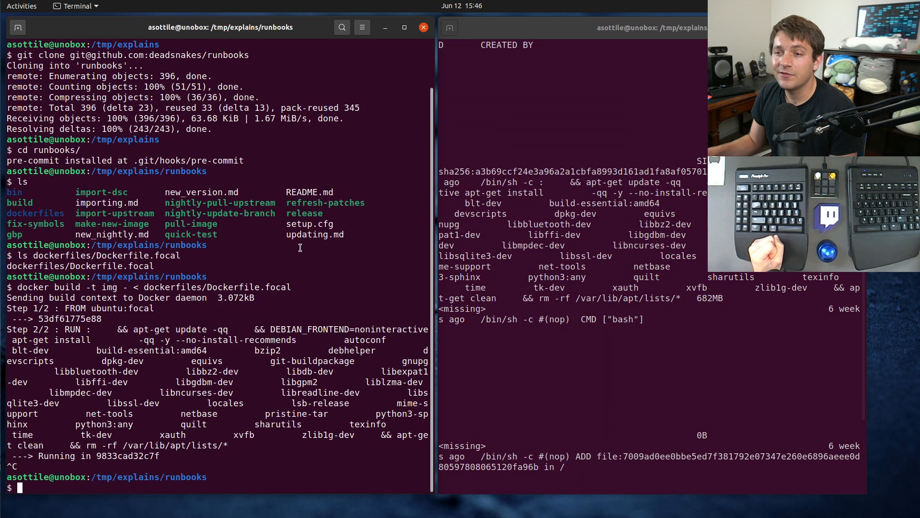
# Step: Rebuild 'img' from Dockerfile.focal with --cache-from ghcr.io/deadsnakes/focal
pyautogui.write('docker build -t img - < dockerfiles/Dockerfile.focal')
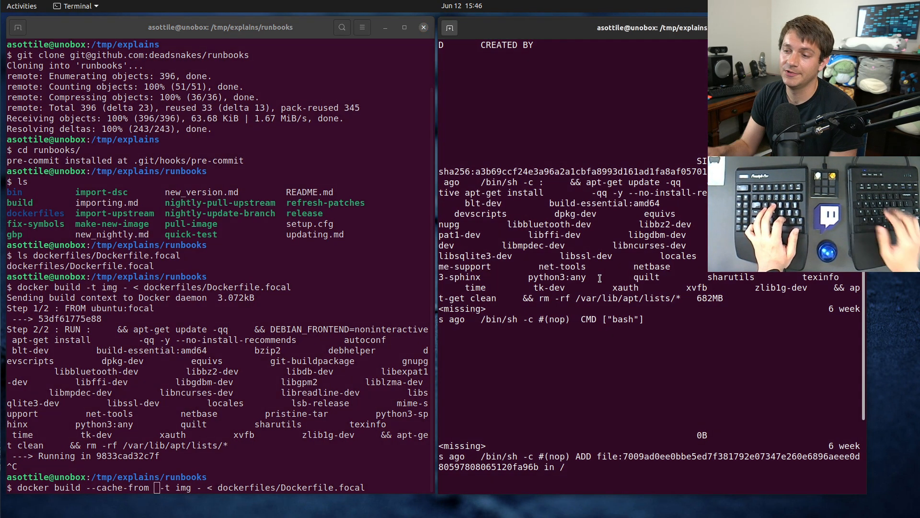
pyautogui.write('docker ima')
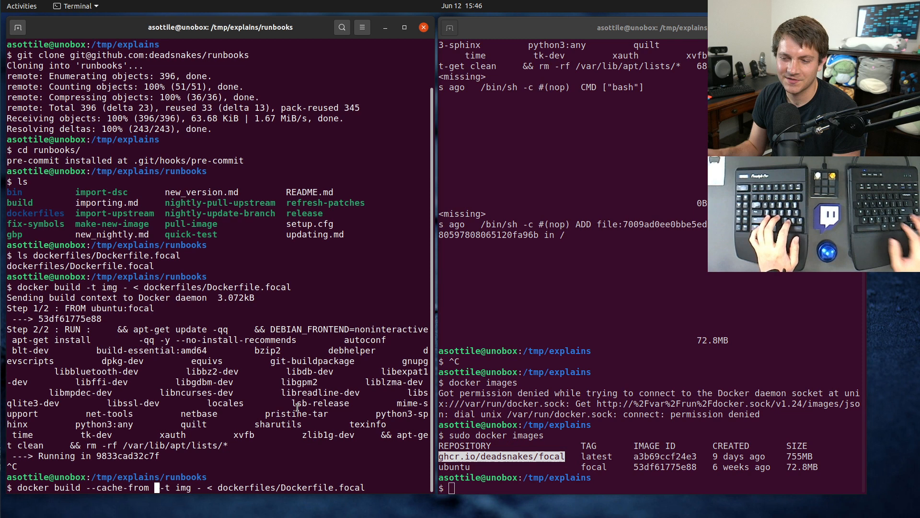
pyautogui.write('ghcr.io/deadsnakes/focal')
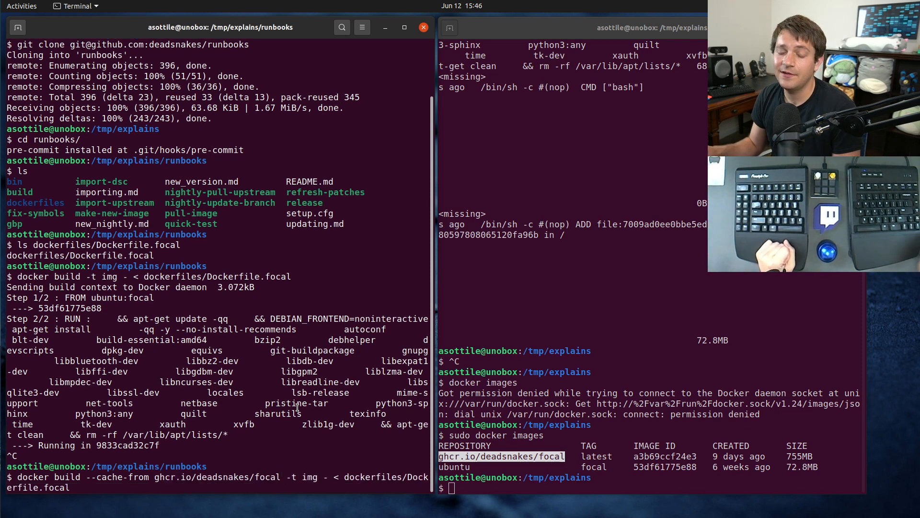
pyautogui.doubleClick(217, 477)
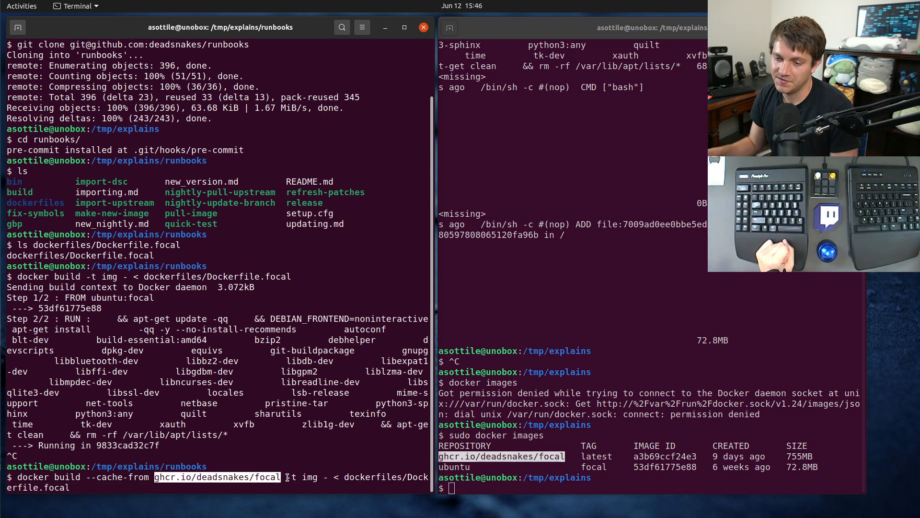
pyautogui.write('d')
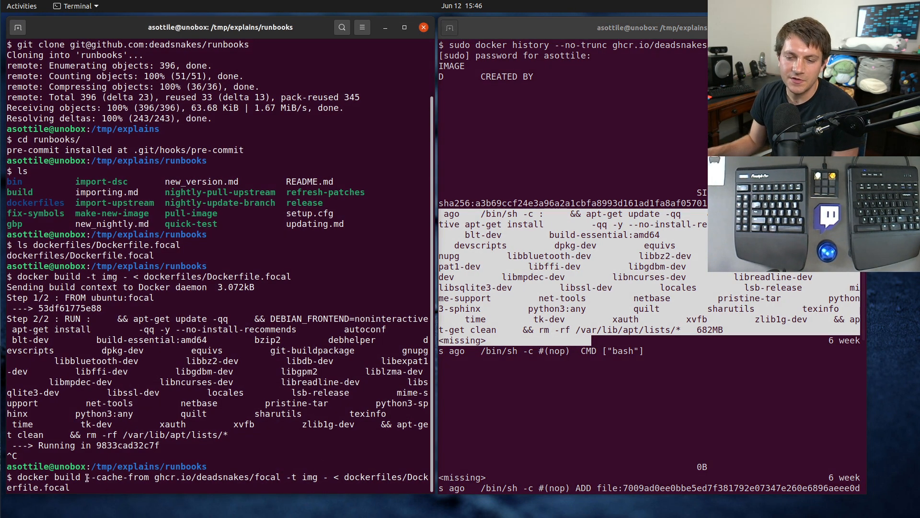
pyautogui.press('Return')
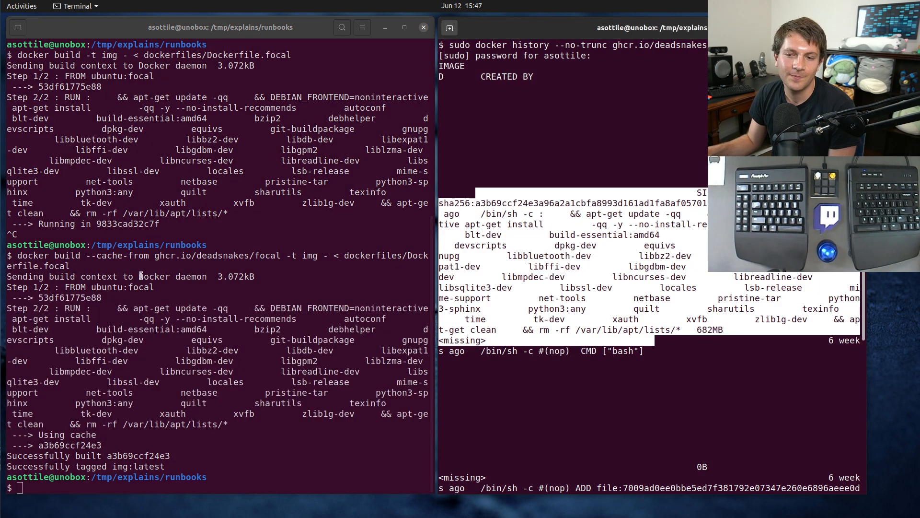
# Step: Select the 'Using cache' line in the build output
pyautogui.doubleClick(218, 255)
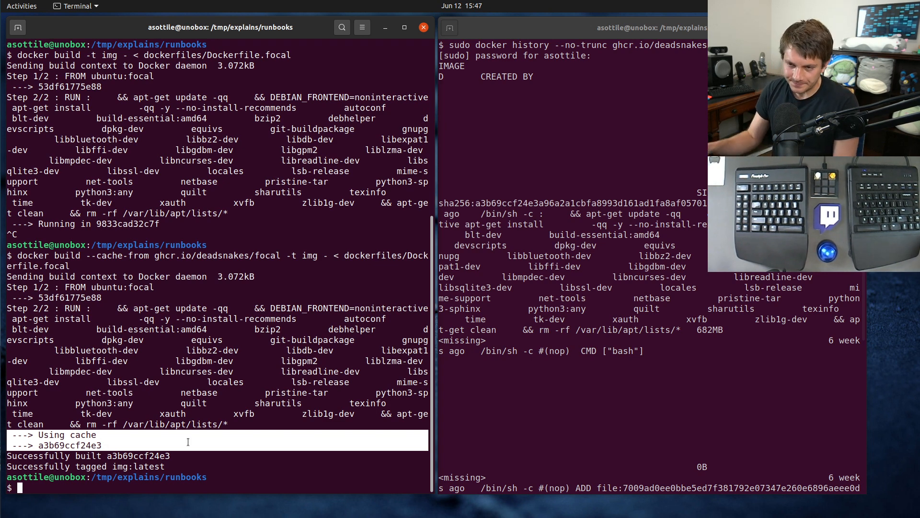
pyautogui.moveTo(273, 282)
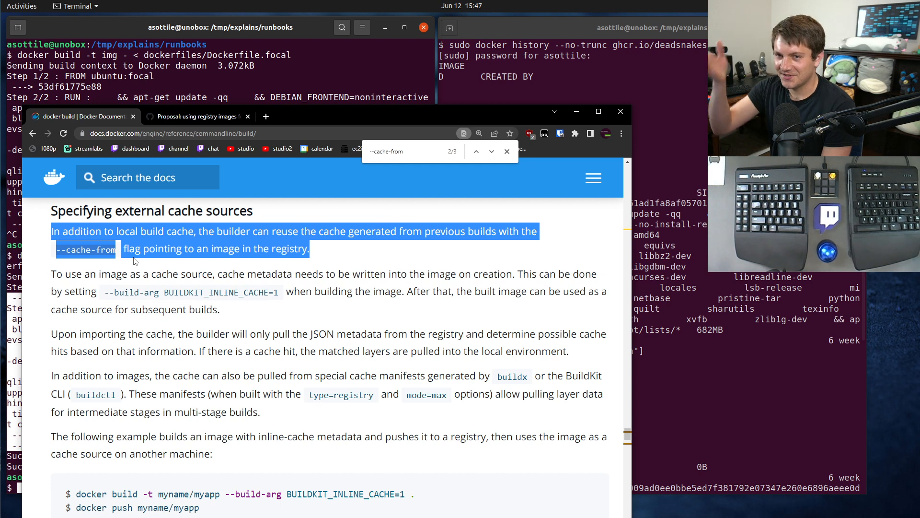
pyautogui.moveTo(134, 261); pyautogui.dragTo(329, 419)
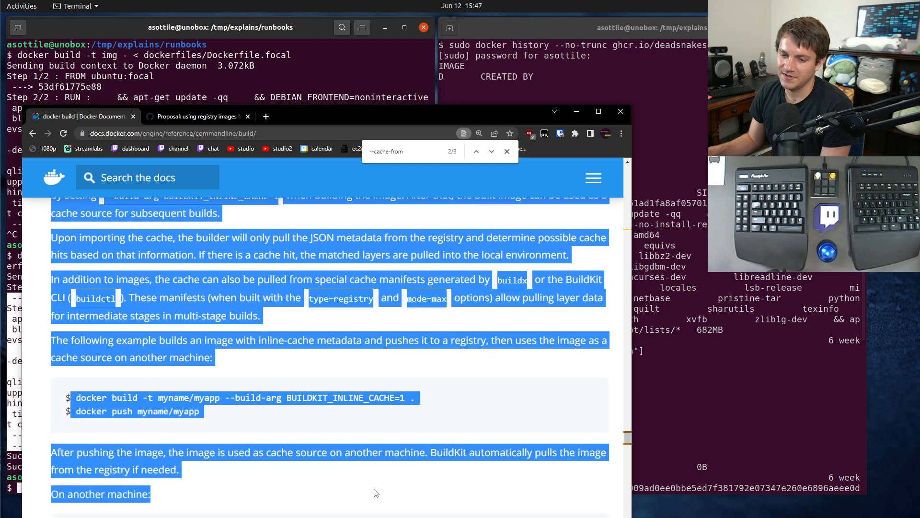
pyautogui.scroll(-3)
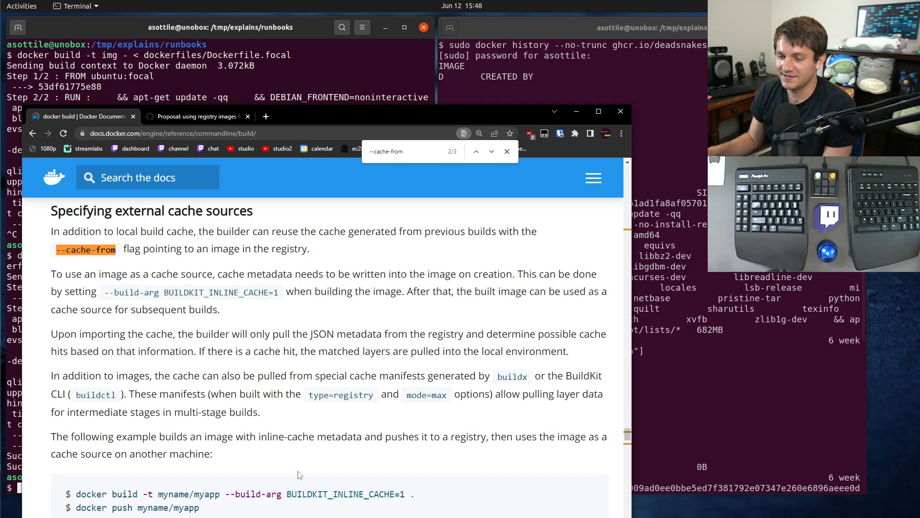
pyautogui.moveTo(196, 303)
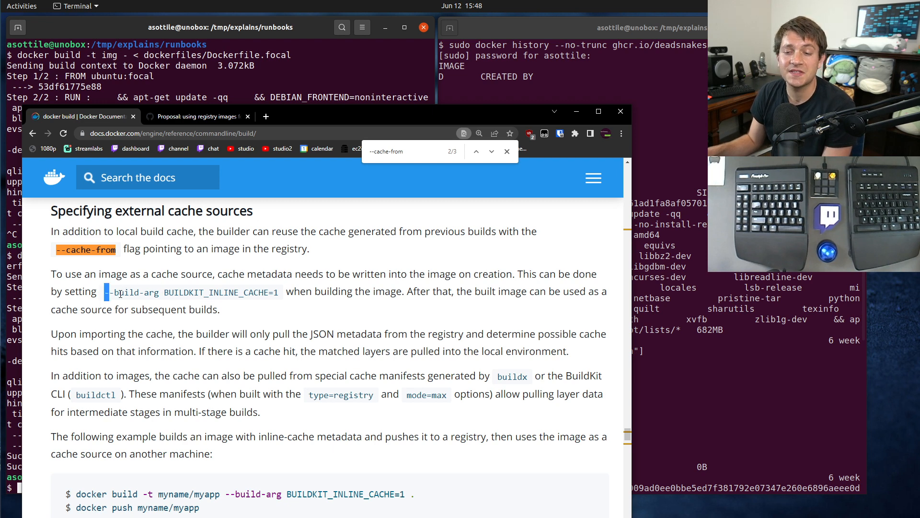
pyautogui.moveTo(109, 292); pyautogui.dragTo(276, 292)
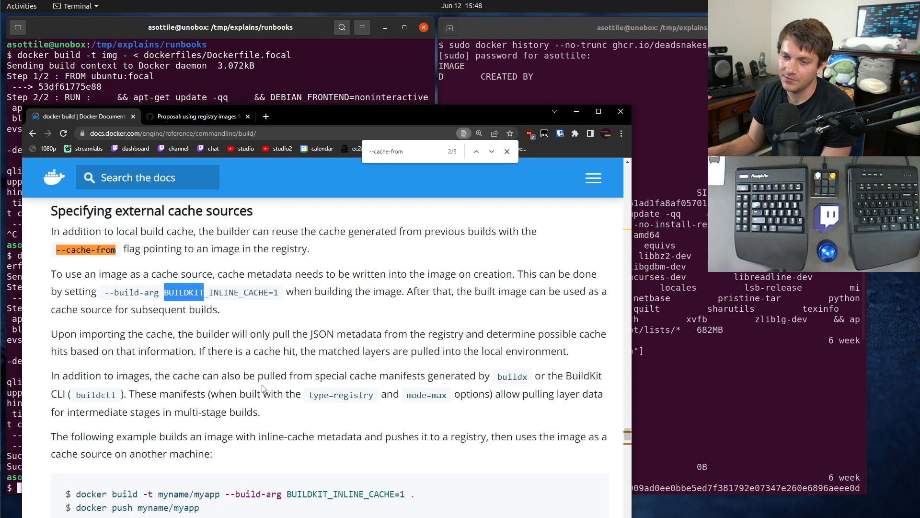
pyautogui.moveTo(179, 326)
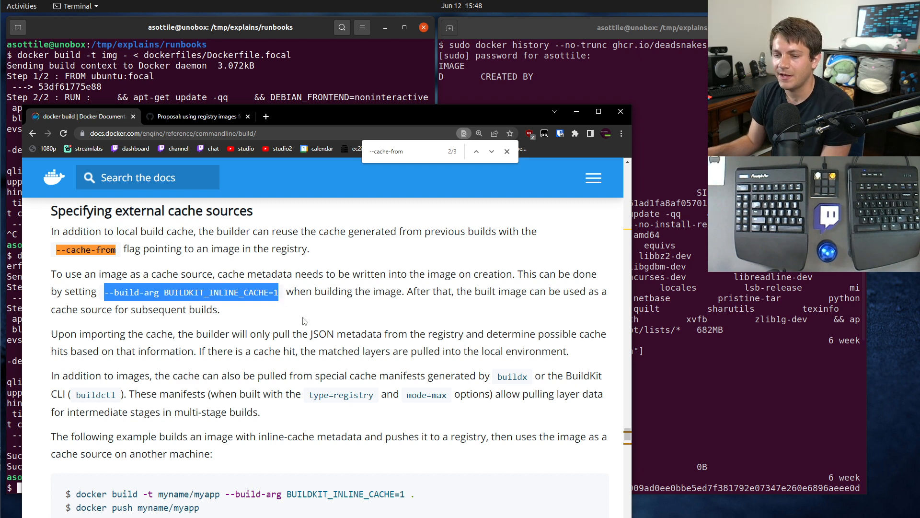
pyautogui.moveTo(394, 362)
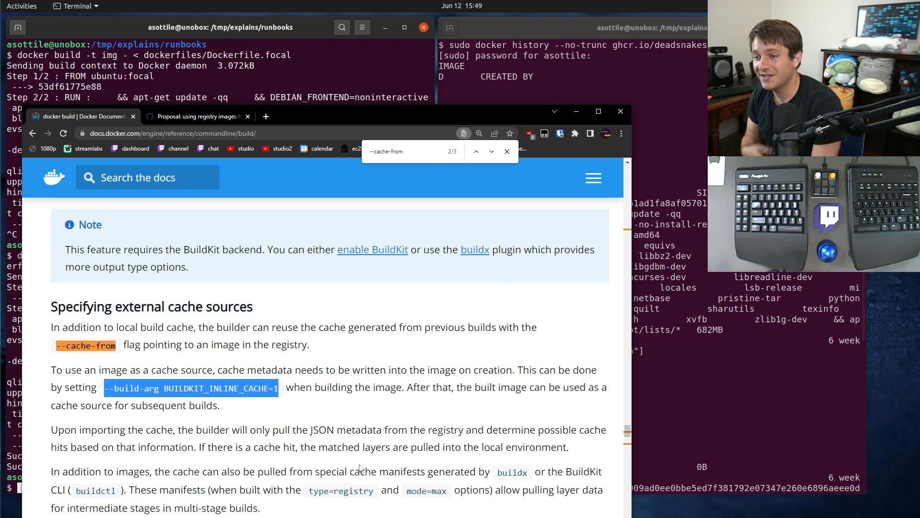
pyautogui.moveTo(308, 112)
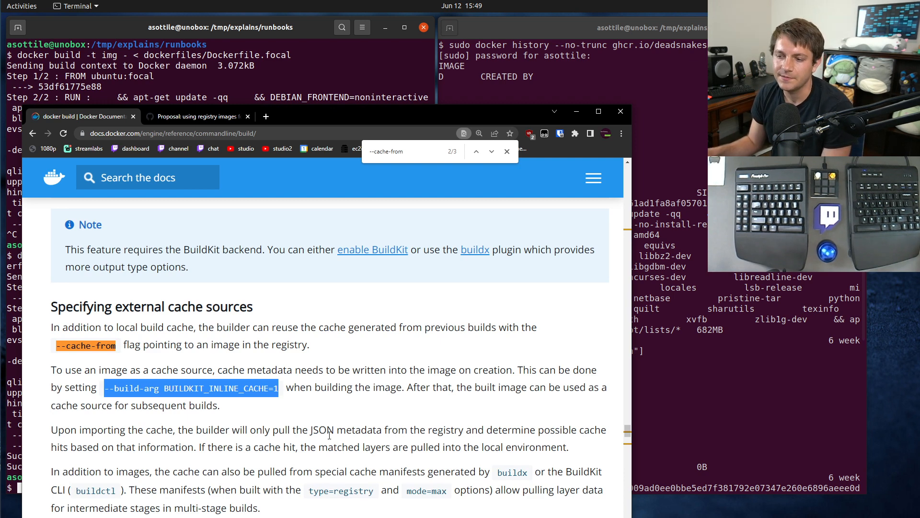
pyautogui.scroll(-3)
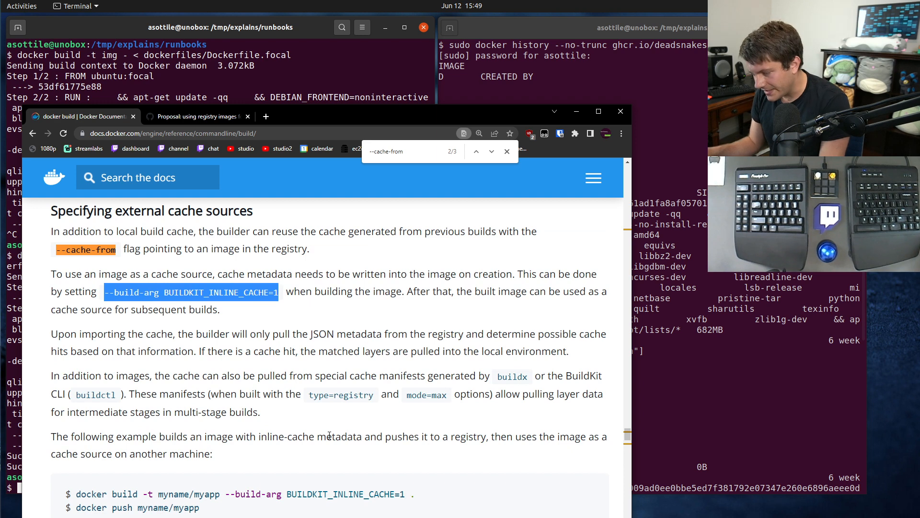